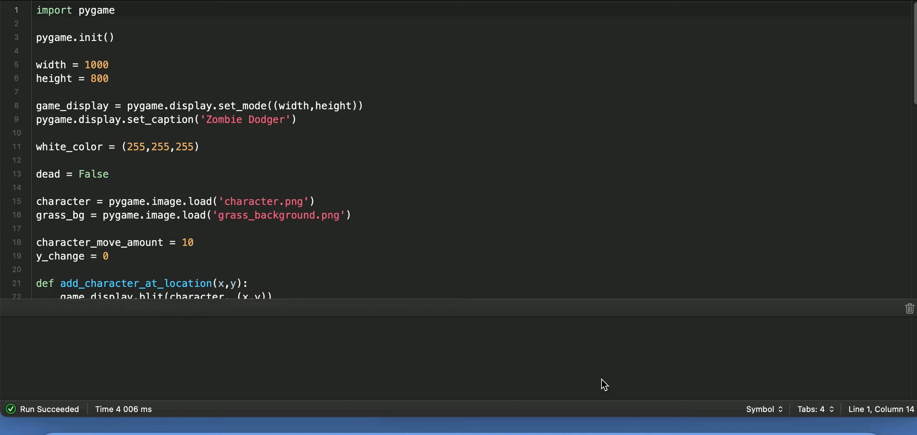
mouse_move(203, 28)
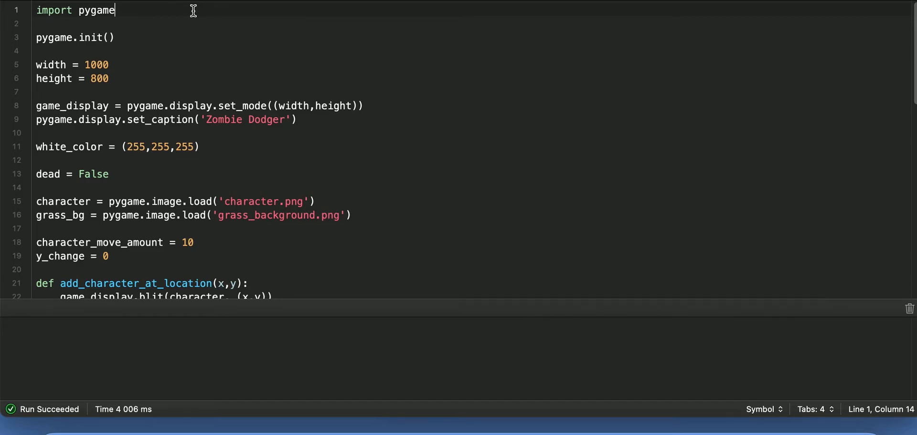
Add 'from random import randrange' on a new line below the pygame import
key("Return")
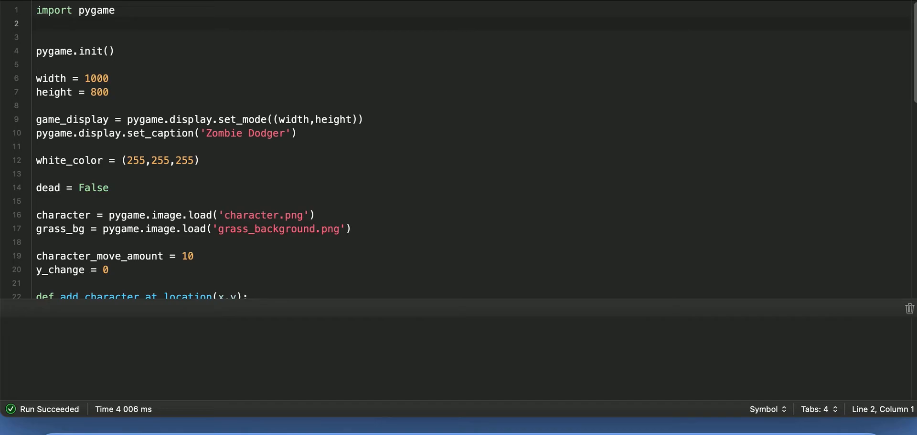
type("from random import r")
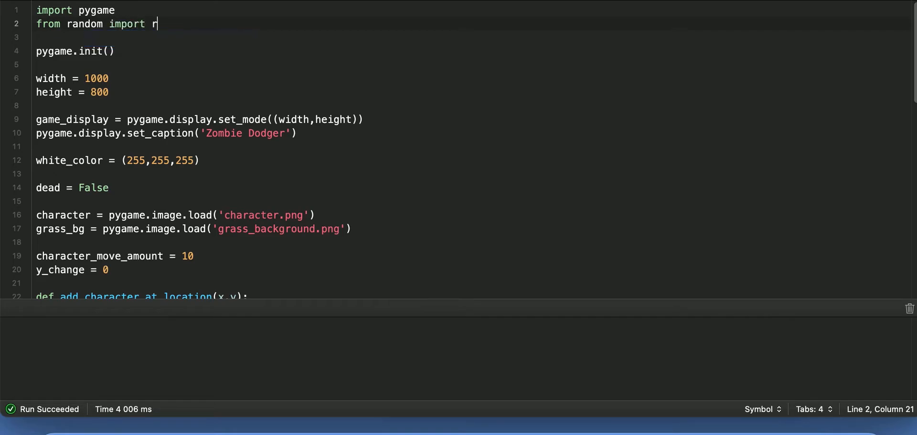
type("andrange")
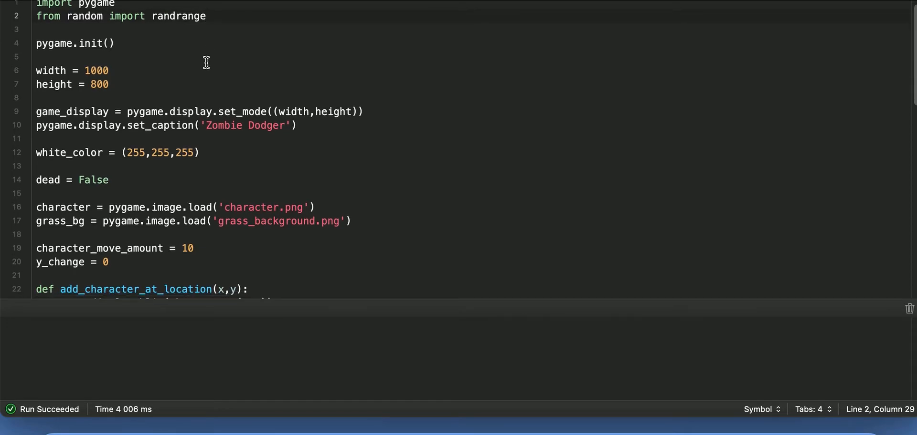
Add zombie = pygame.image.load('zombie.png') right after the grass background load
scroll("down", 3)
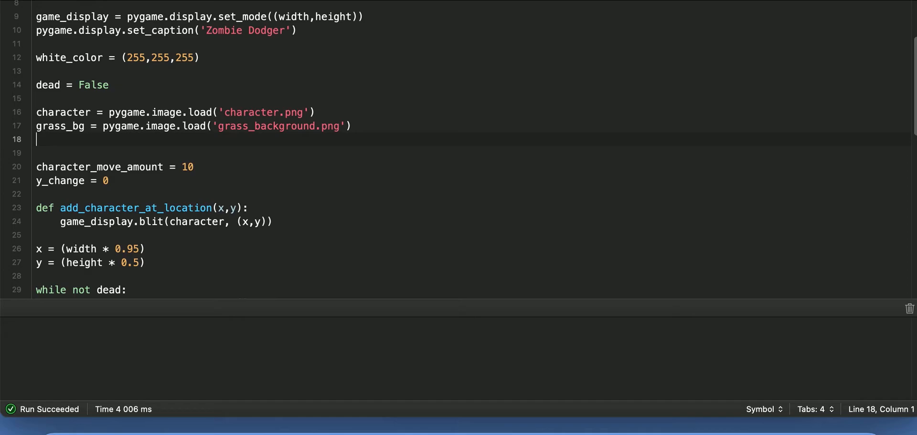
type("zomb")
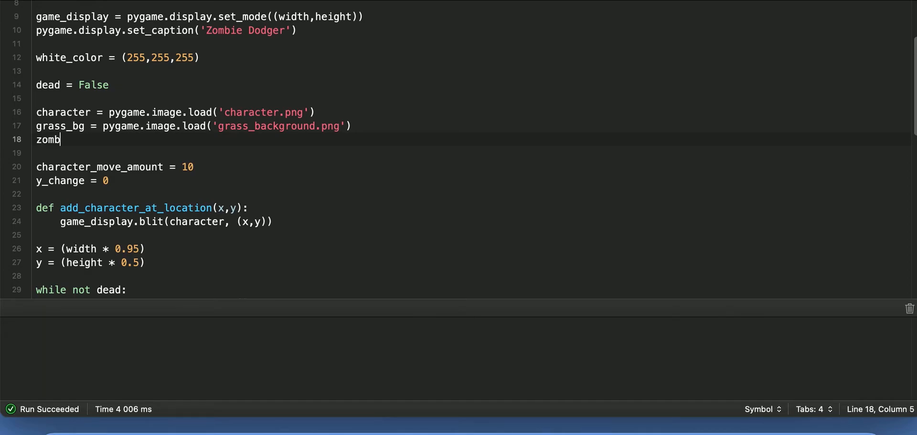
type("ie = pygame.image.k")
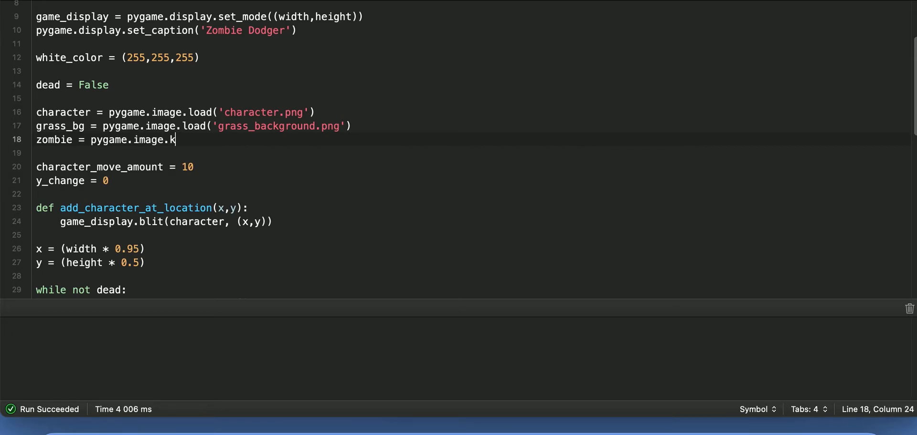
type("oad('')")
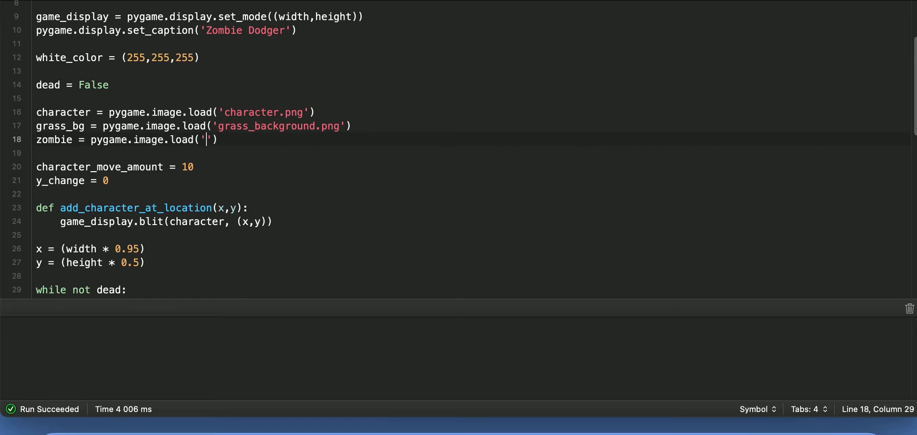
type("zombie.png")
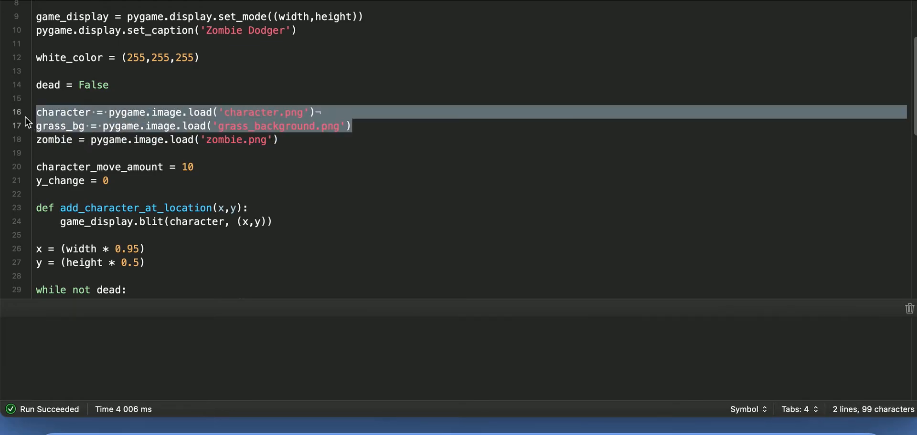
scroll("down", 3)
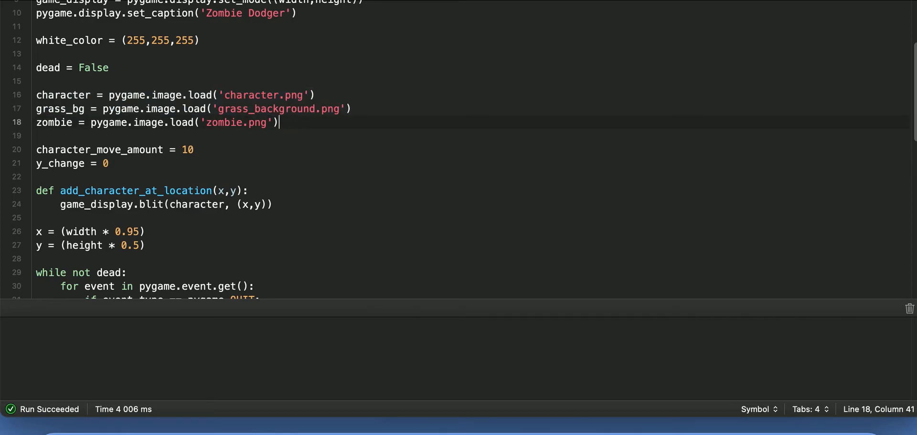
mouse_move(227, 146)
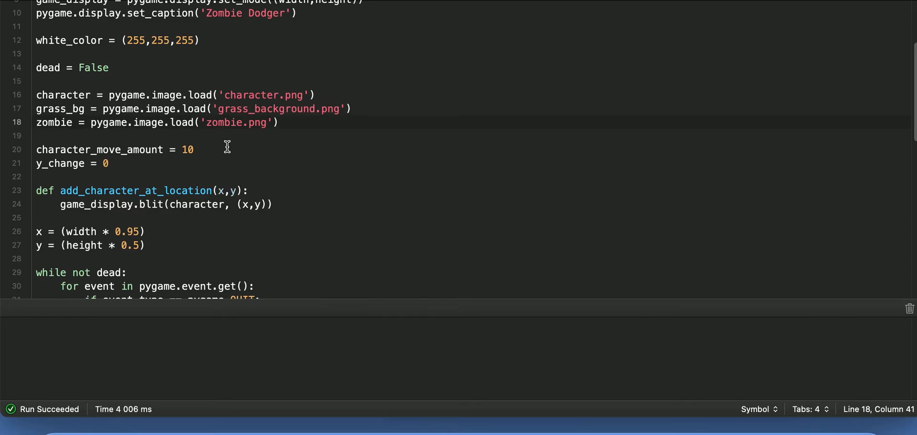
Insert blank lines between the starting x/y position lines and the while not dead loop
left_click(279, 122)
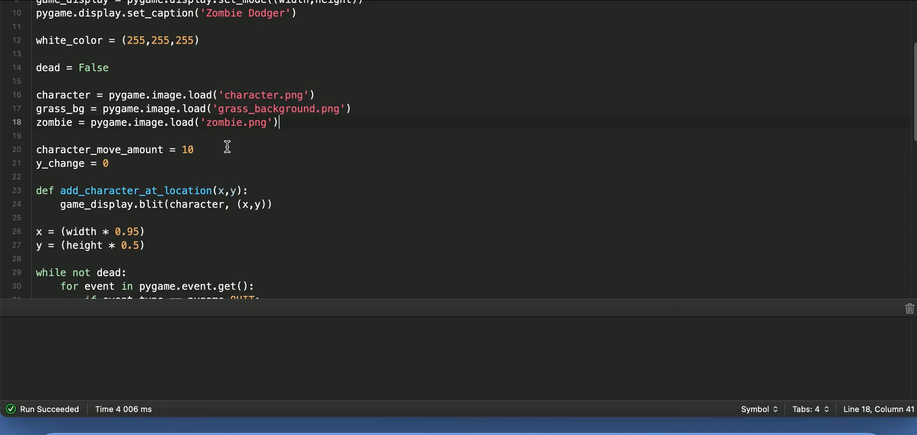
scroll("down", 3)
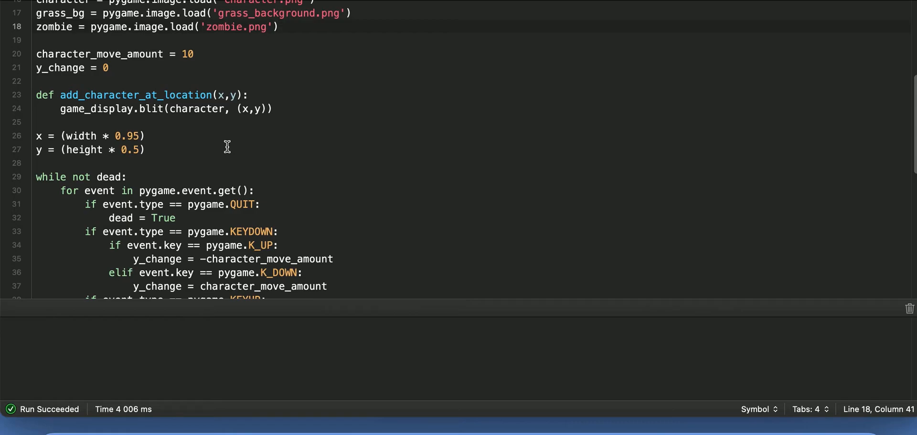
left_click(280, 27)
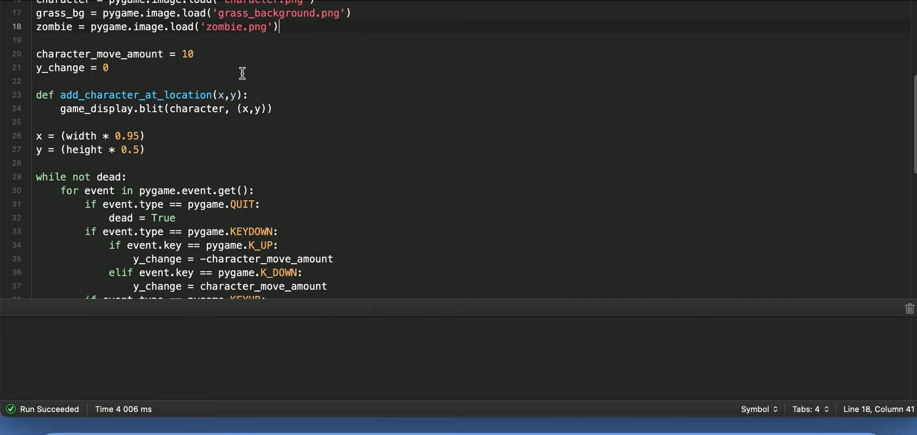
scroll("down", 3)
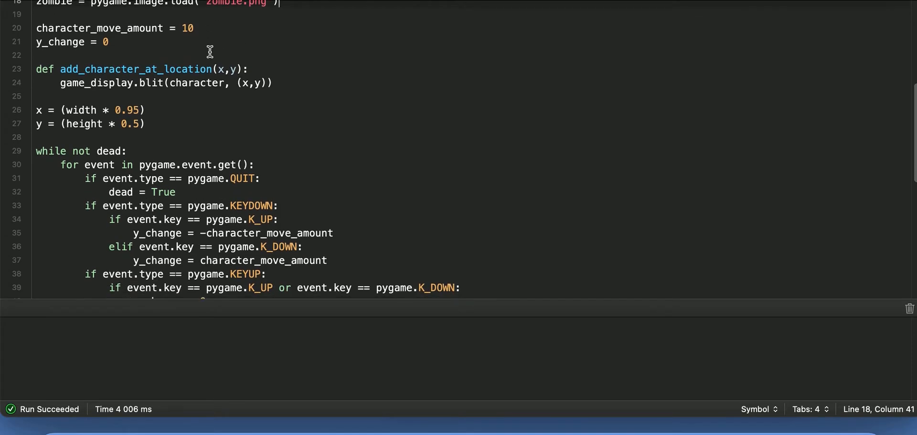
mouse_move(245, 129)
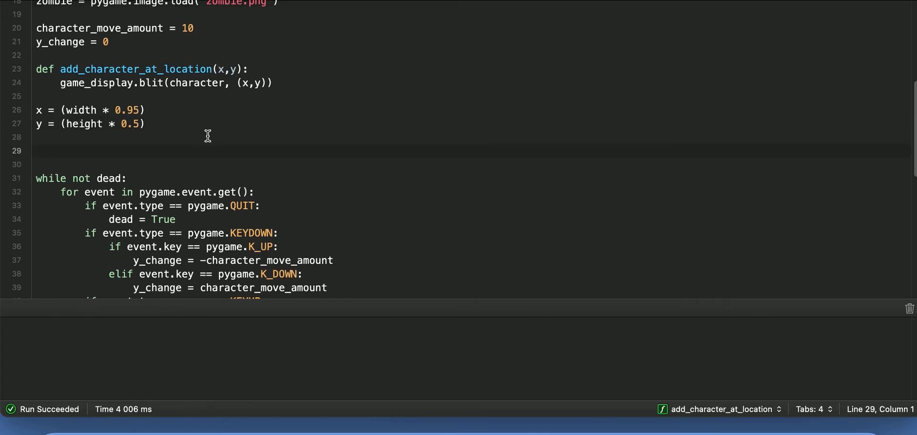
Define zombie_x_pos = 0 and zombie_y_pos = randrange(height) above the game loop
type("zombie_x_")
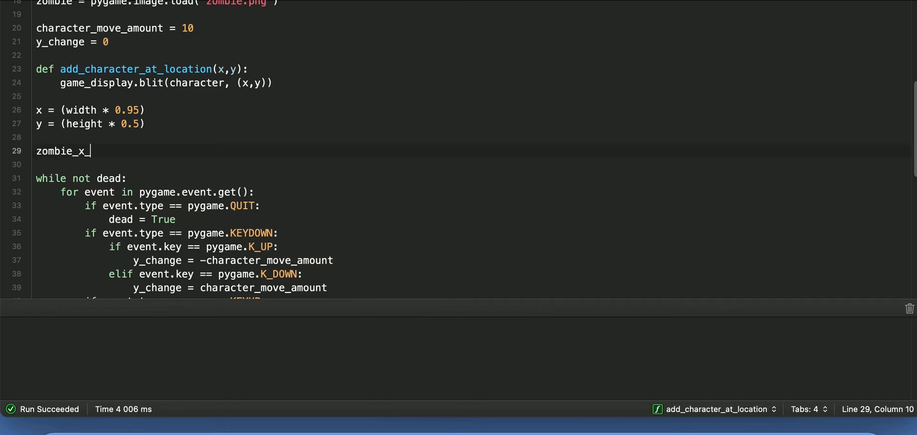
type("pos = 0")
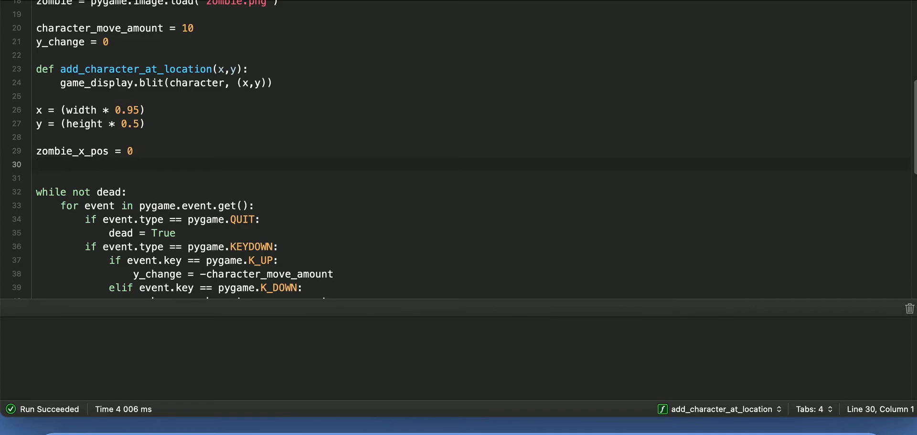
type("zombi")
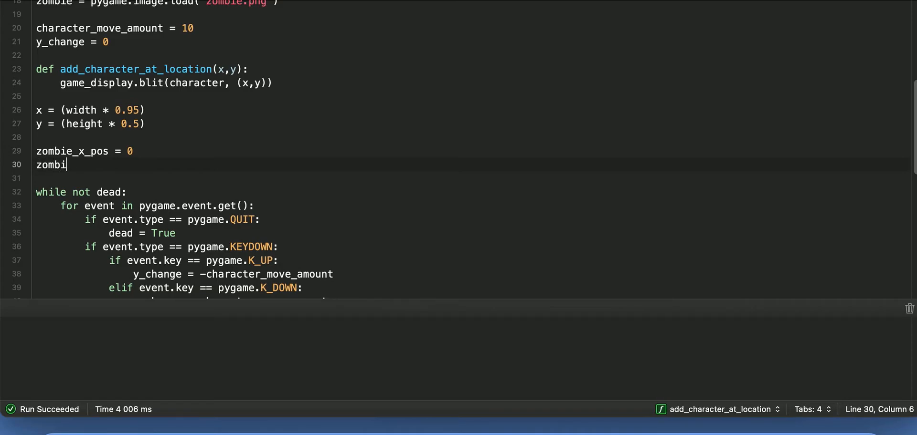
type("e_y_pos")
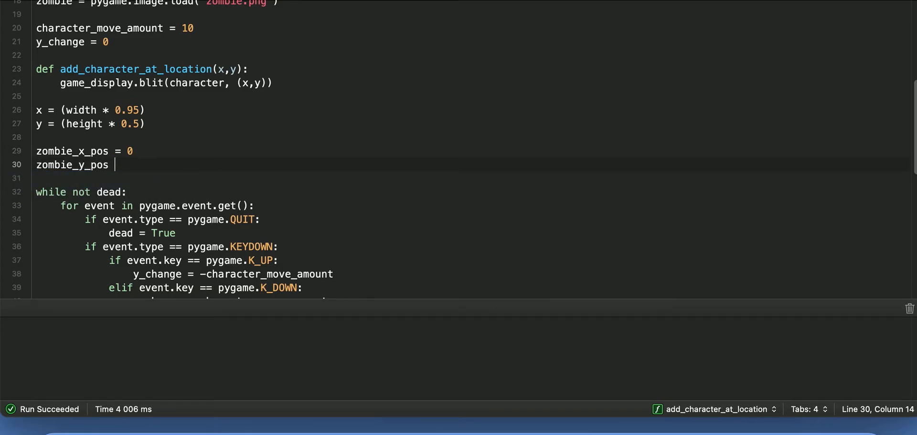
type("=")
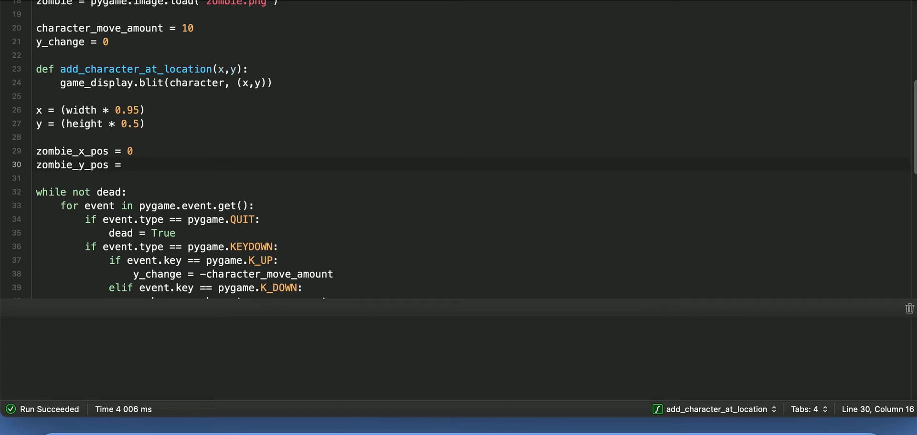
type("randrang")
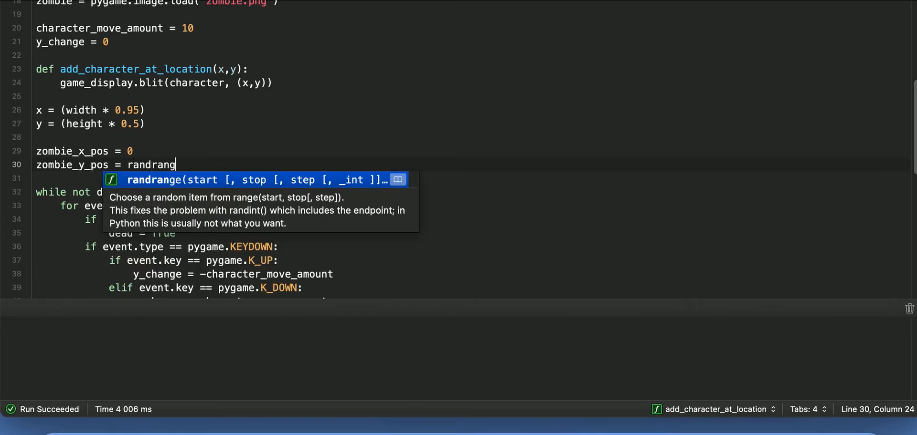
type("e(height)")
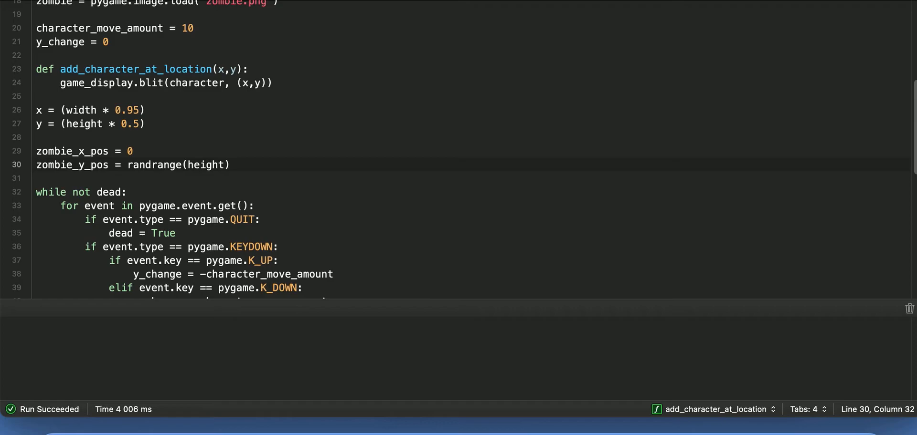
left_click(225, 165)
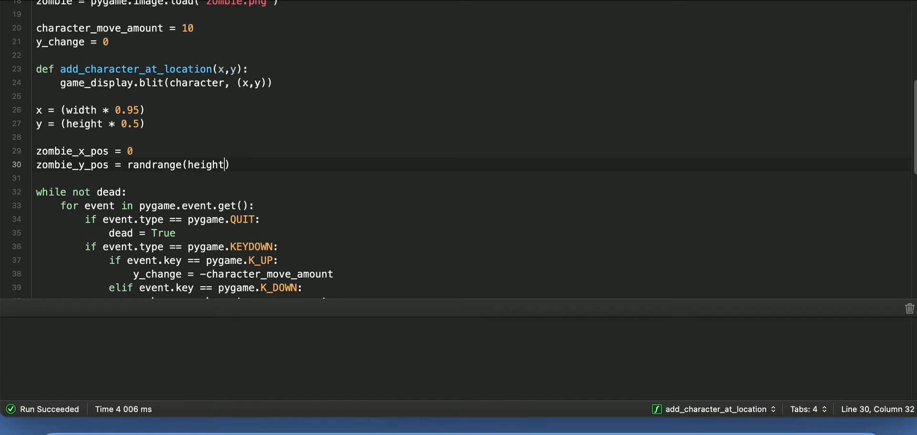
left_click(210, 165)
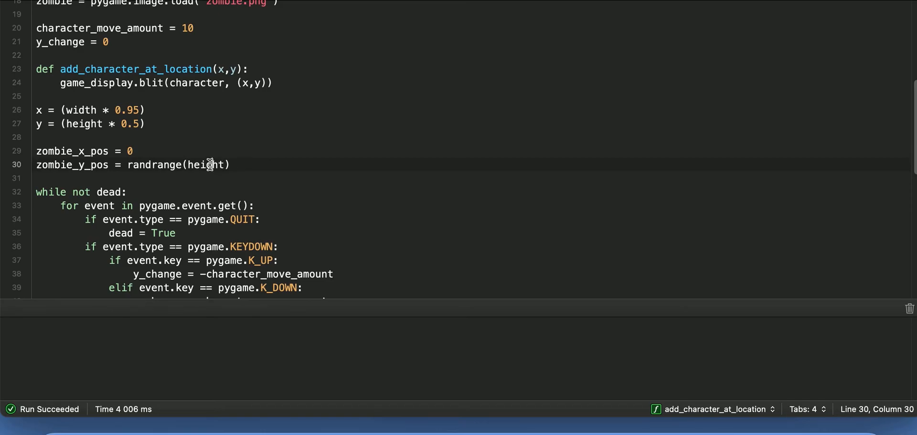
Add zombie_speed = 25 below the zombie position variables and begin the next line
scroll("up", 3)
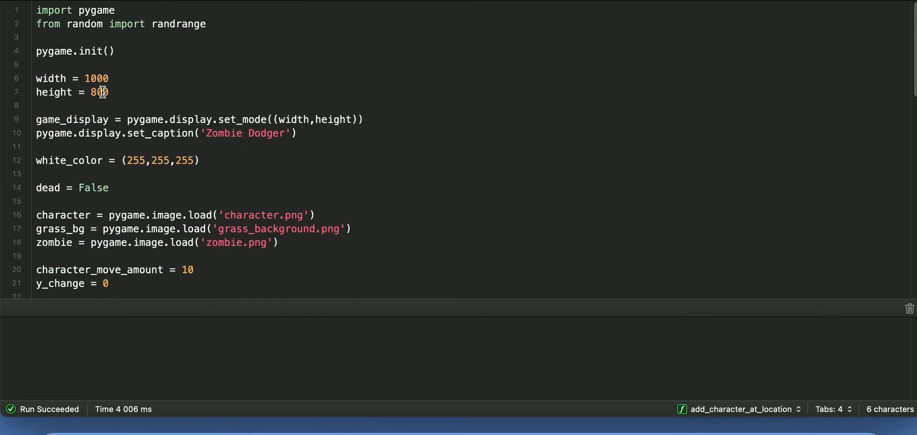
scroll("down", 3)
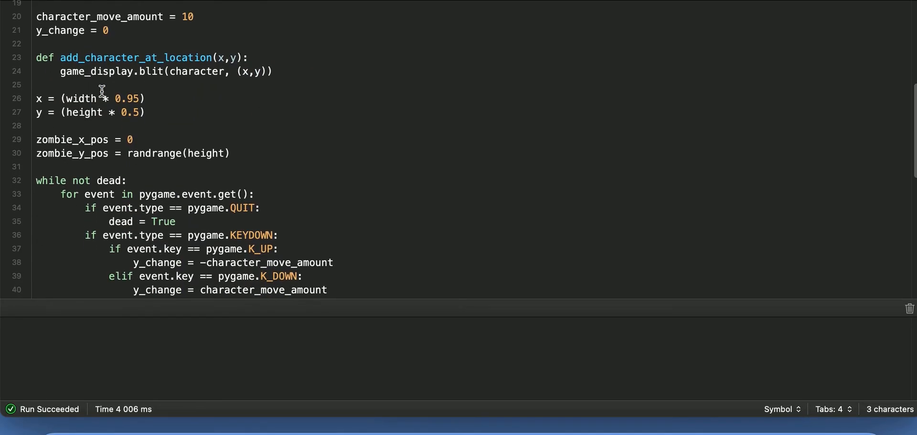
mouse_move(157, 82)
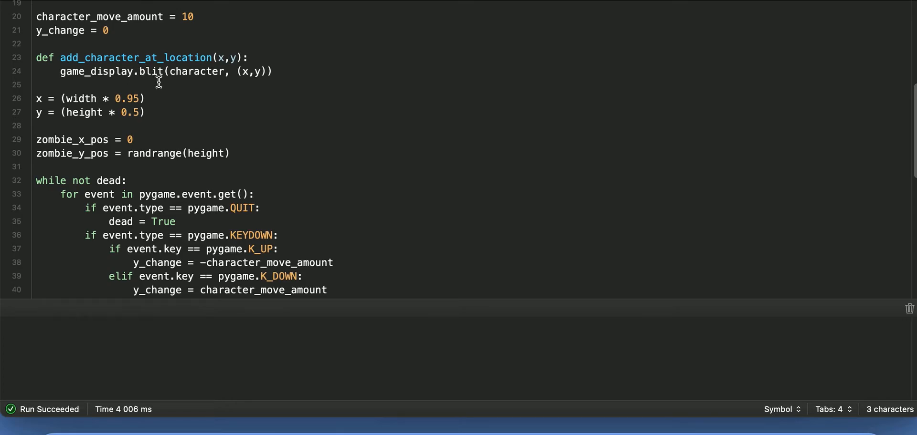
scroll("down", 3)
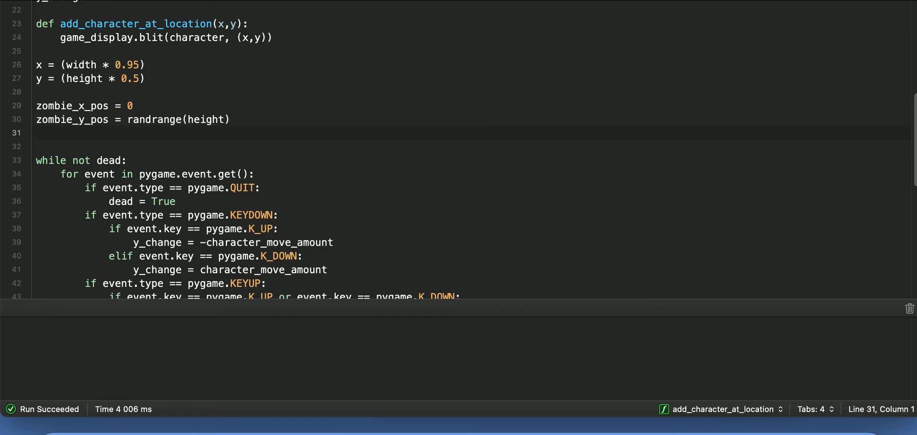
left_click(38, 133)
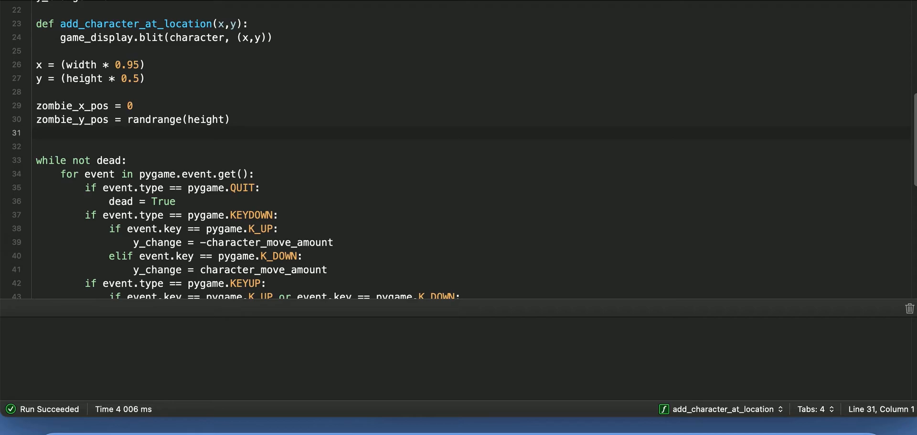
left_click(37, 132)
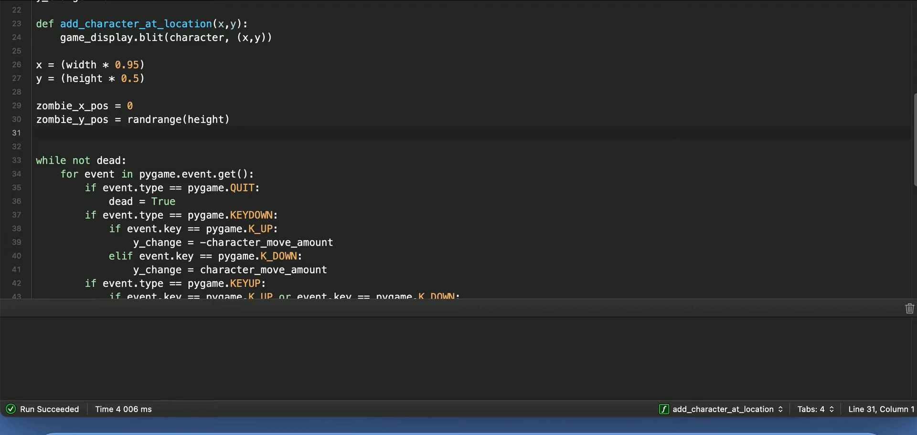
type("zombie_")
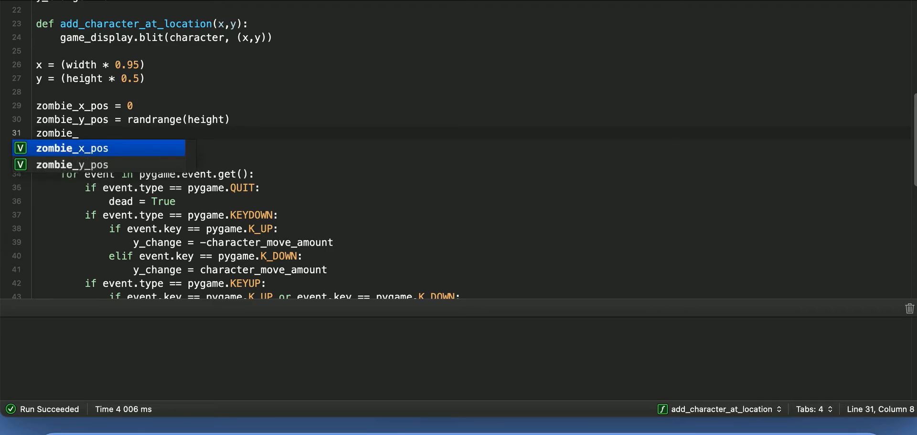
type("speed =")
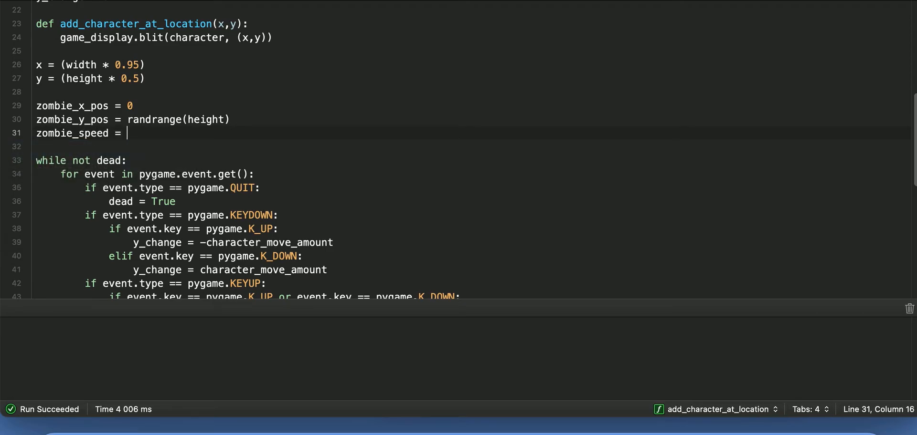
type("25")
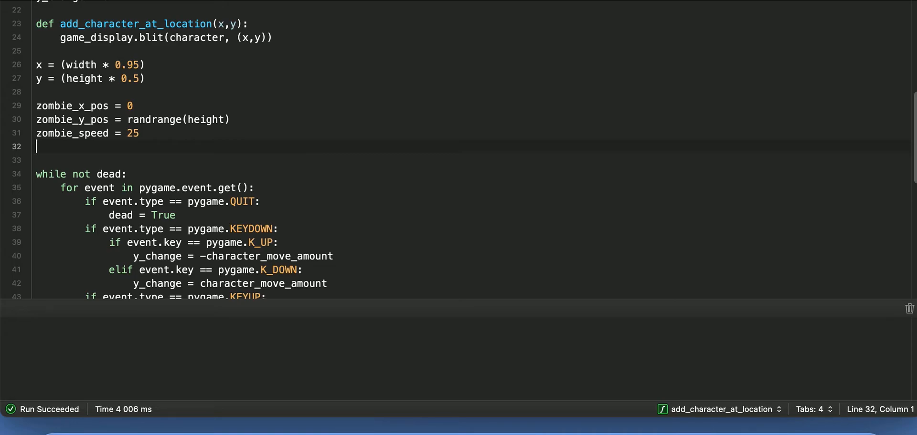
type("d")
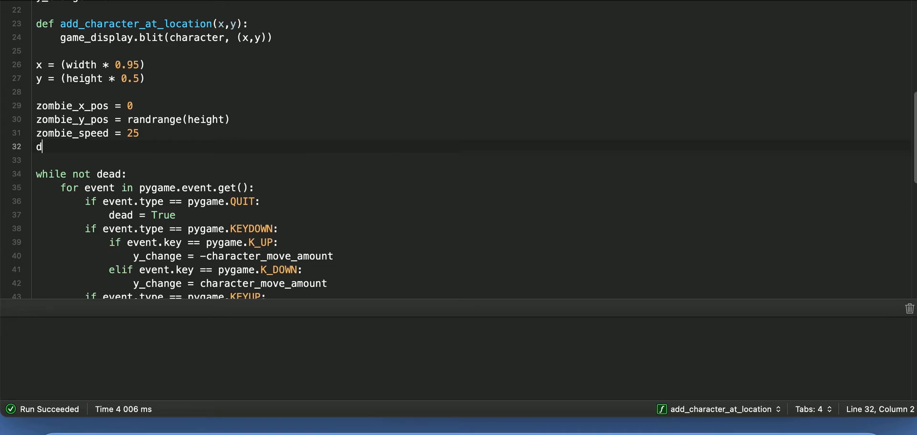
Define add_zombie_at_location(x,y) whose body blits the zombie image at (x,y) on game_display
type("ef add_zomb")
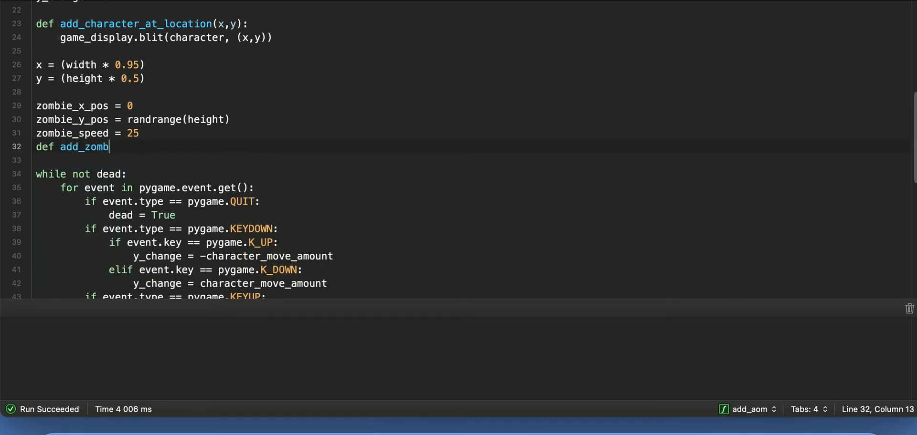
type("ie_at_location")
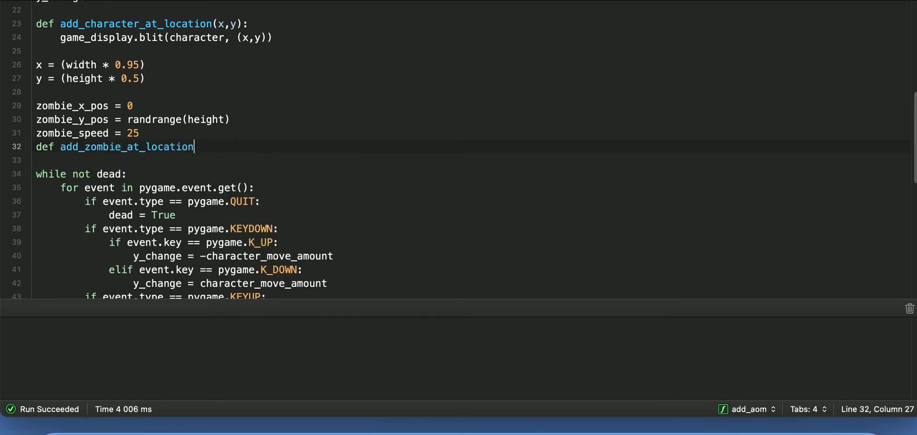
type("(x,y):")
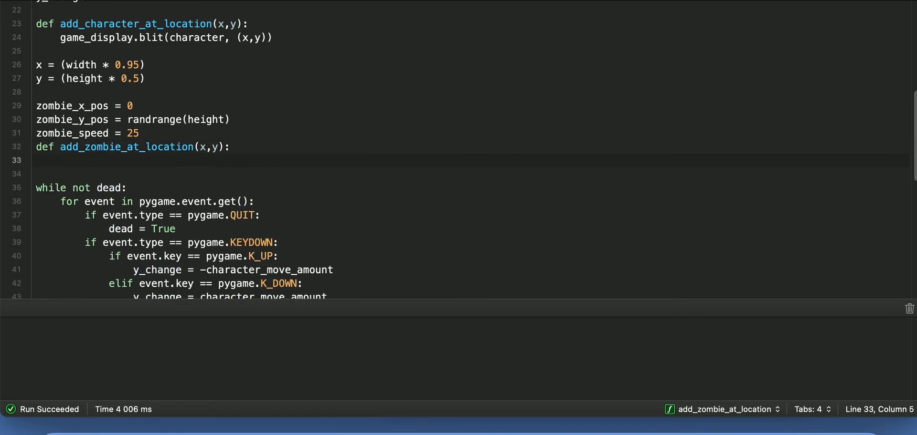
type("gamedisplay.blit")
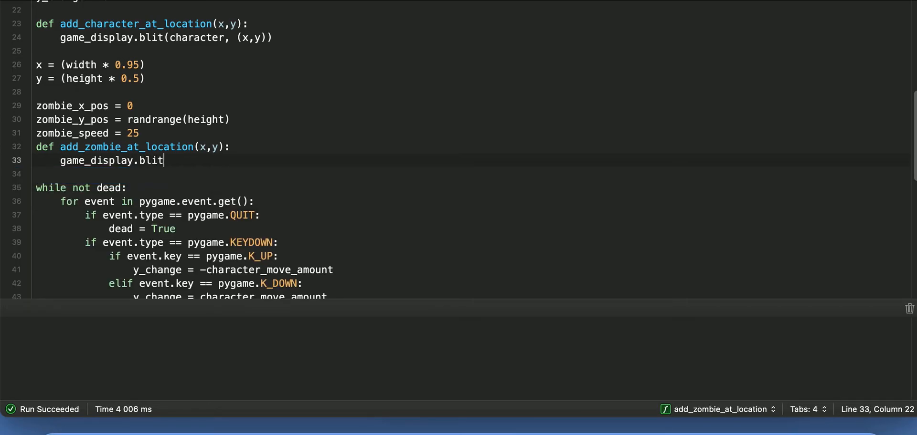
type("()")
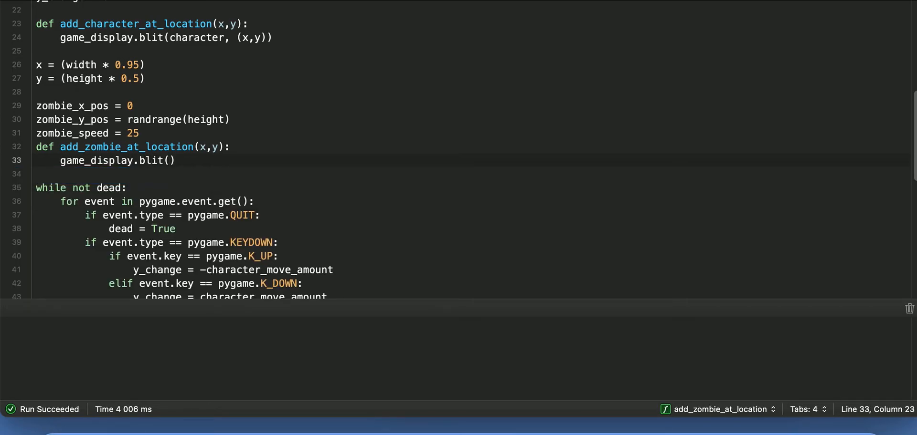
type("zomb")
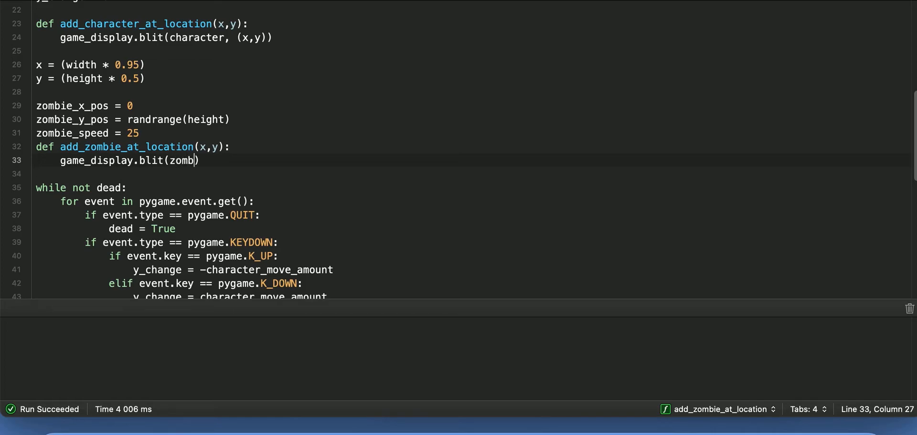
type("ie,")
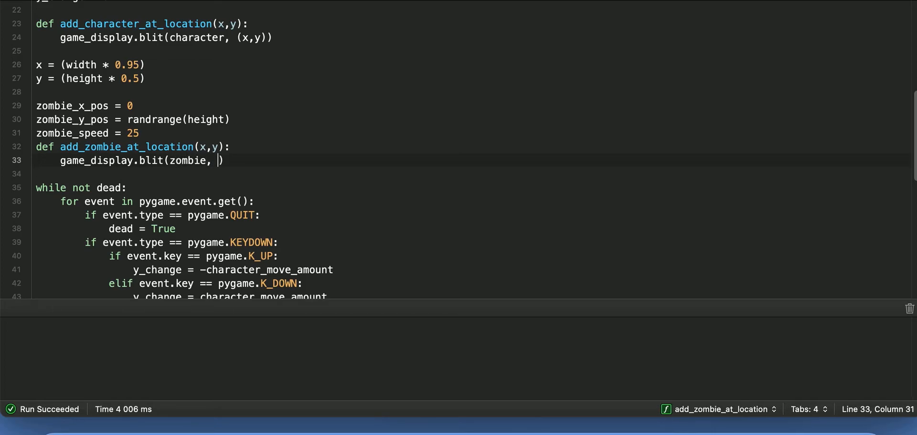
type("(")
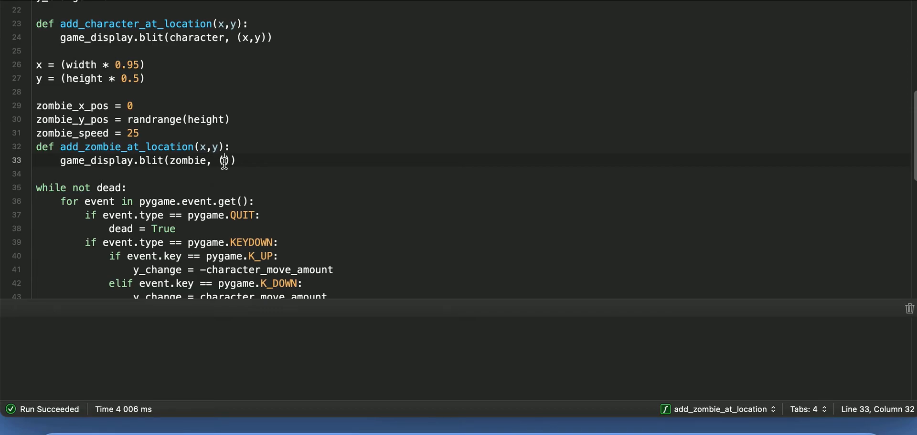
type("x,y")
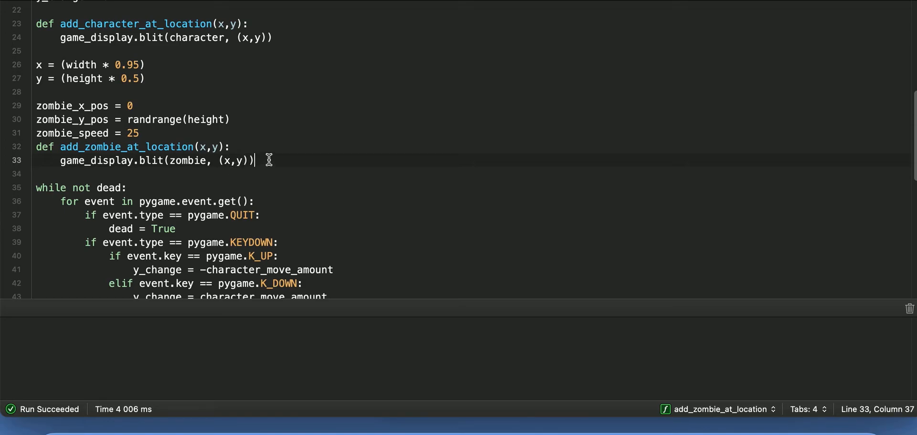
scroll("down", 3)
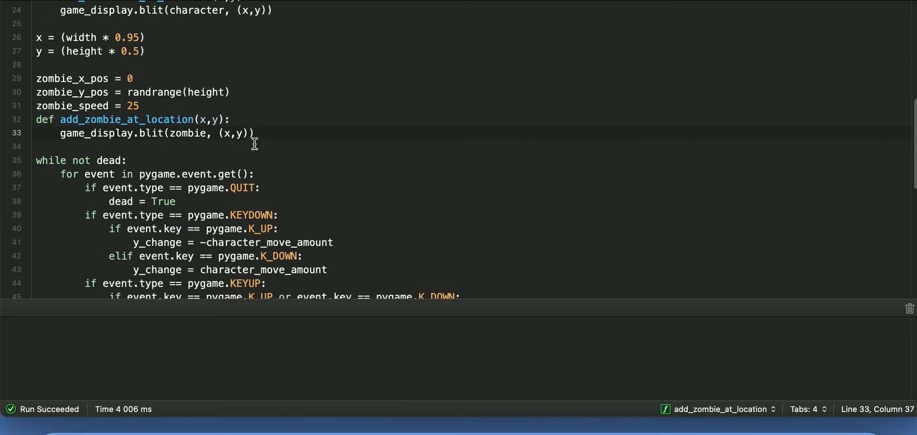
After y_change = 0, add zombie_x_pos += zombie_speed at loop level and begin the if zombie check
scroll("down", 3)
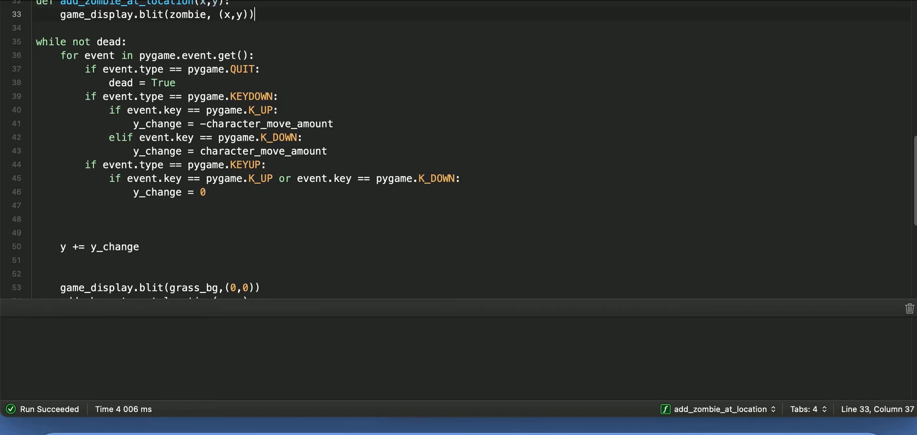
scroll("down", 3)
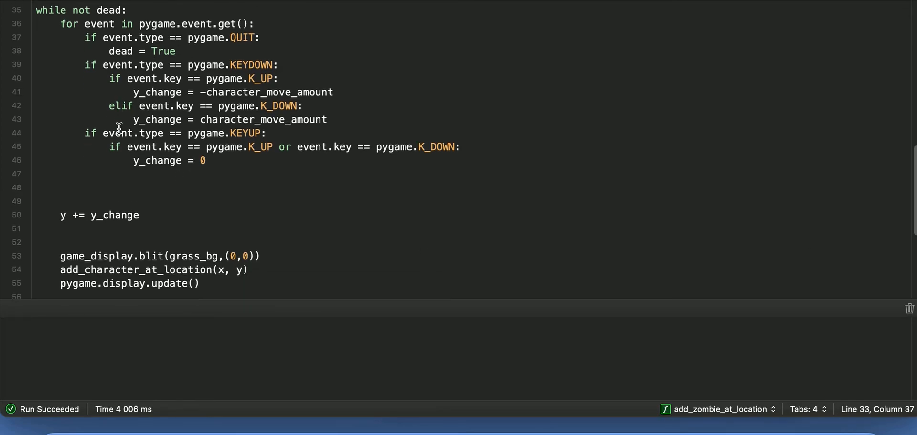
left_click(207, 159)
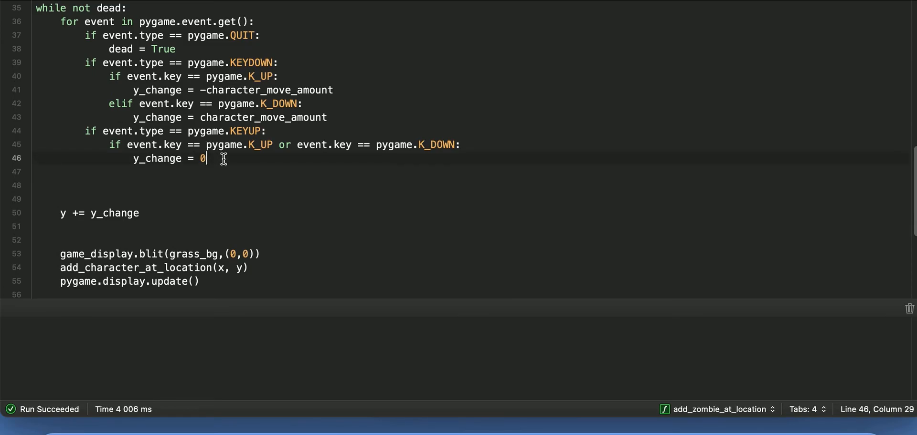
key("Return")
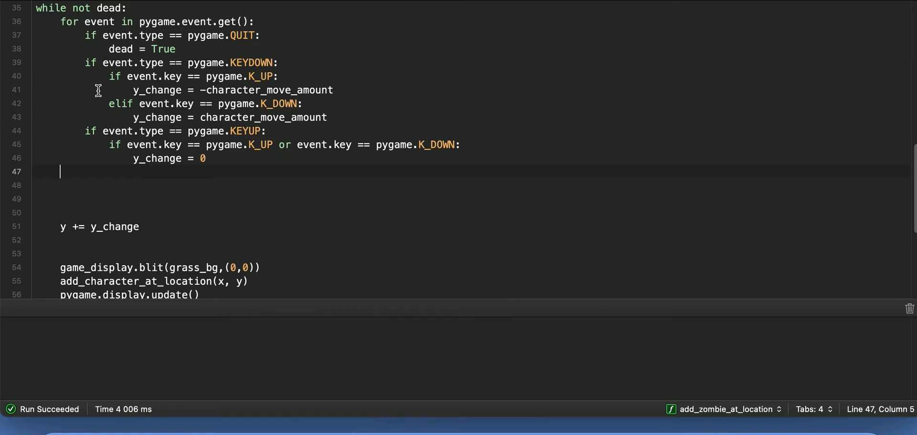
type("z")
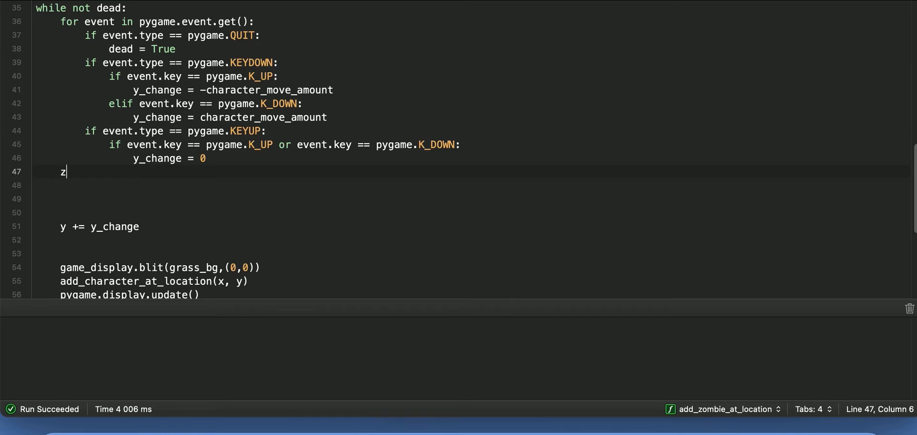
type("ombie_x_pos +=")
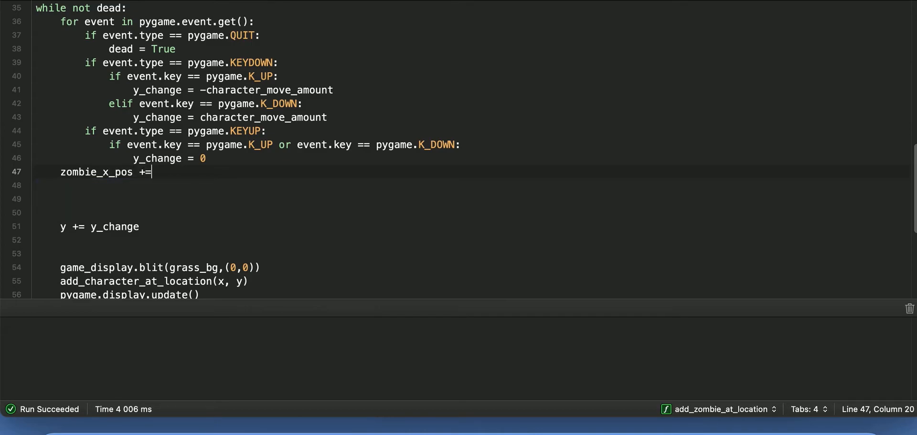
type("zombie_speed")
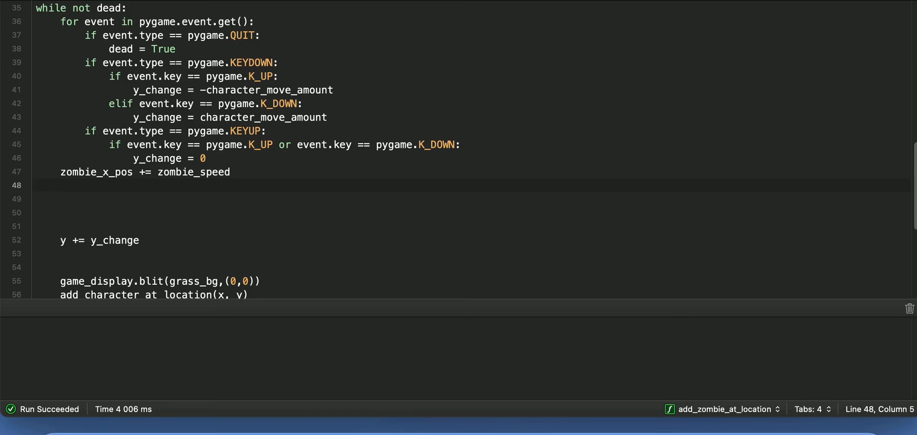
type("if zombie_x_pos >=")
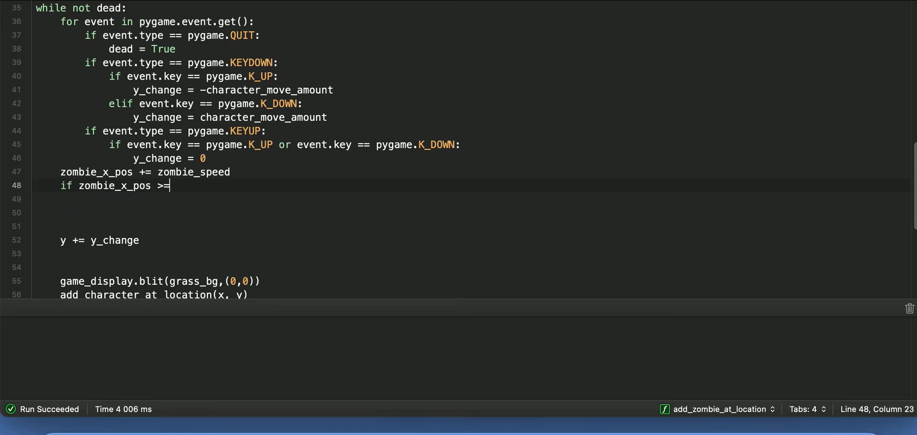
Complete 'if zombie_x_pos >= width:' and reset zombie_x_pos = 0 inside it
type("displ")
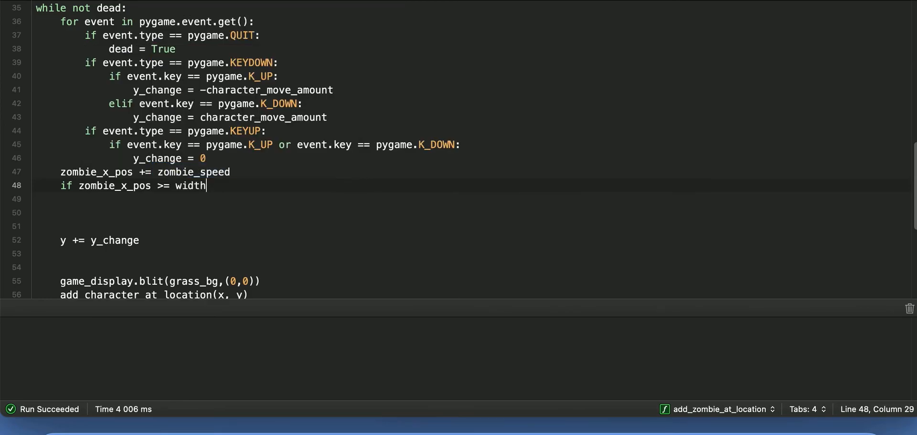
type(":")
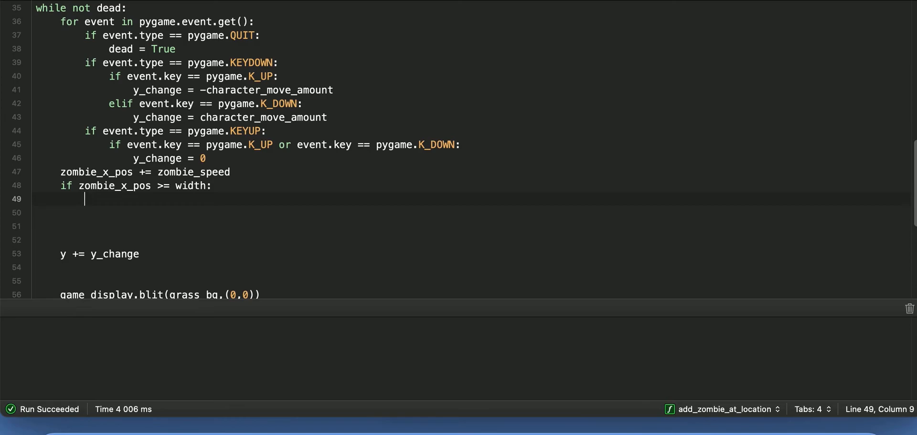
type("zombieP")
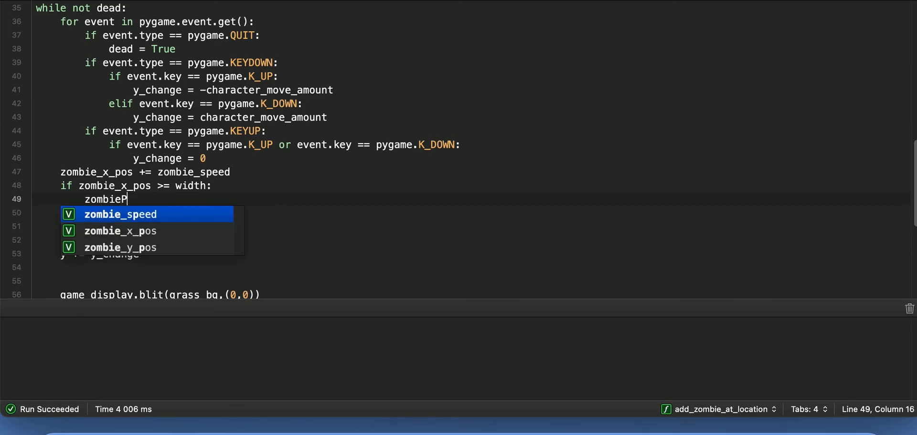
key("Backspace")
type("_x_pos = 0")
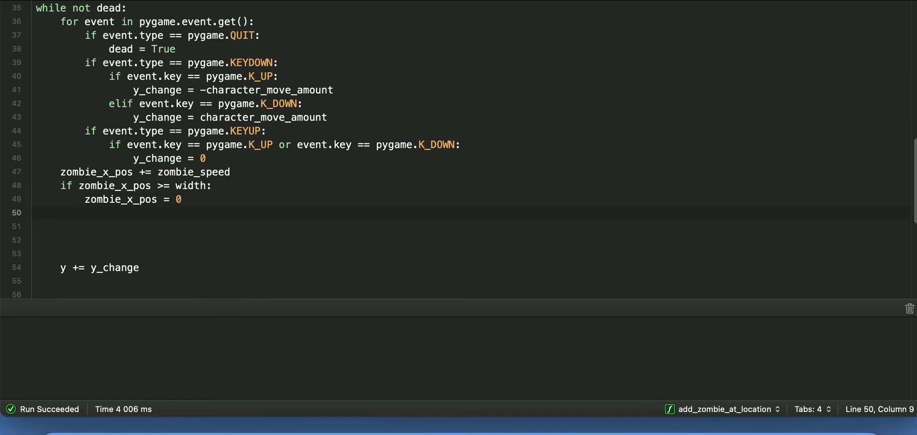
Under the reset, set zombie_y_pos = randrange(height) for the respawn
left_click(85, 212)
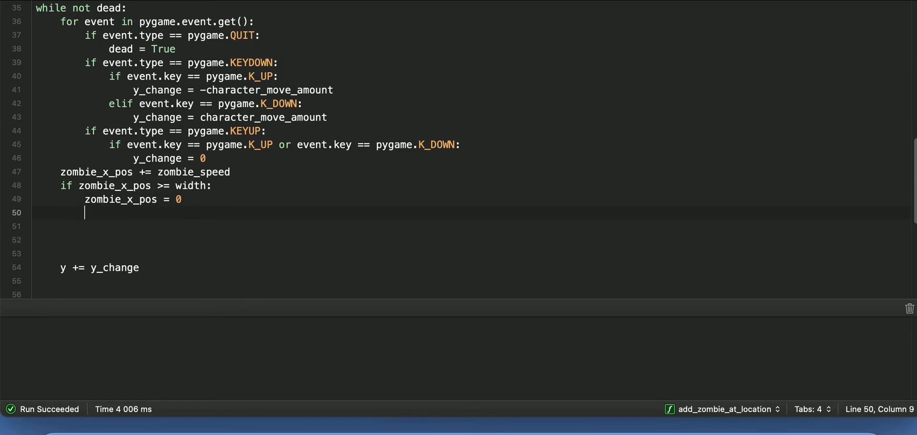
type("zombie")
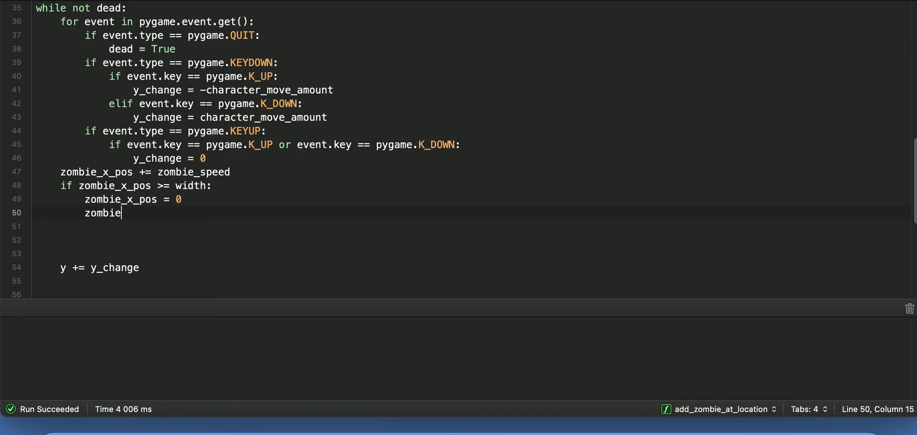
type("_y_pos")
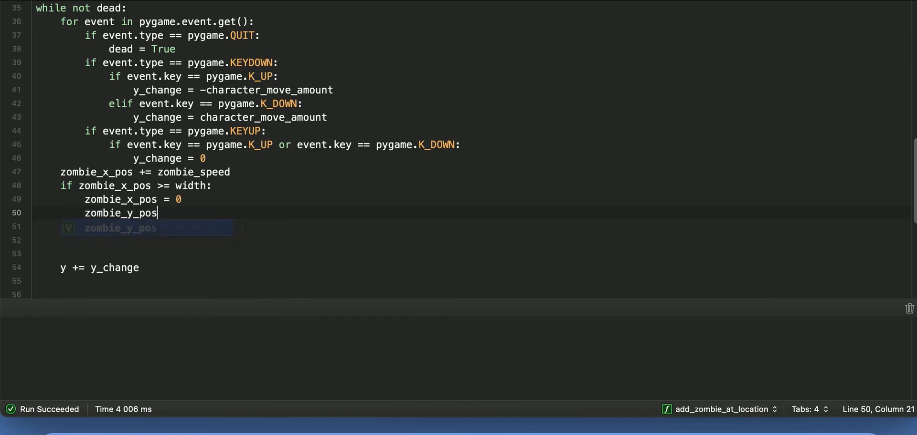
type("= randrange(")
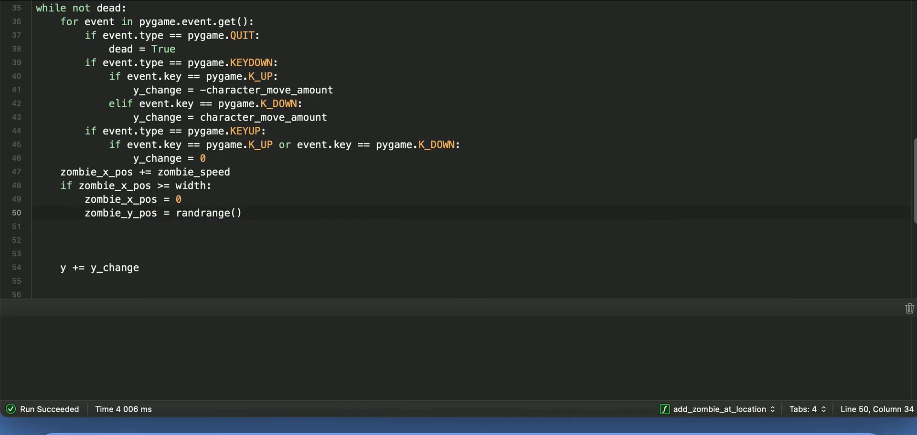
type("height")
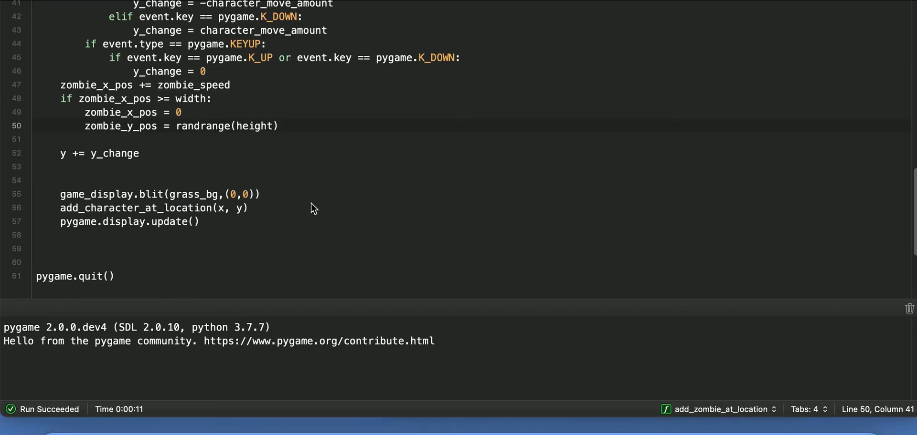
mouse_move(252, 182)
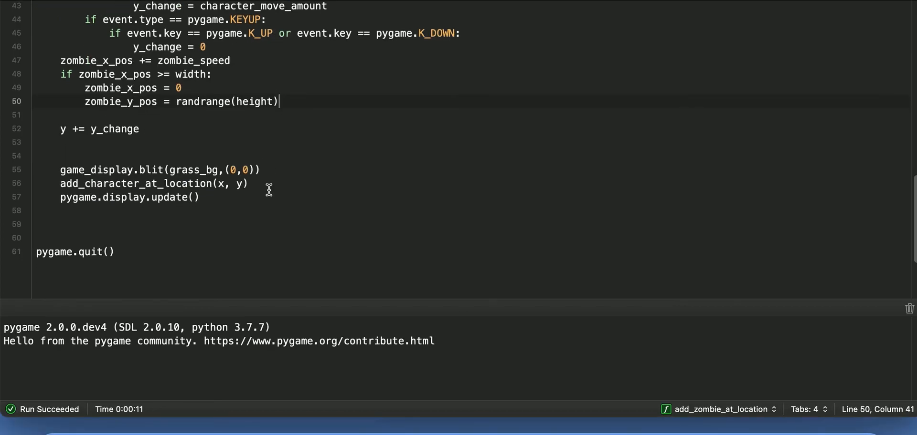
After the grass_bg blit, call add_zombie_at_location(zombie_x_pos, zombie_y_pos)
left_click(274, 170)
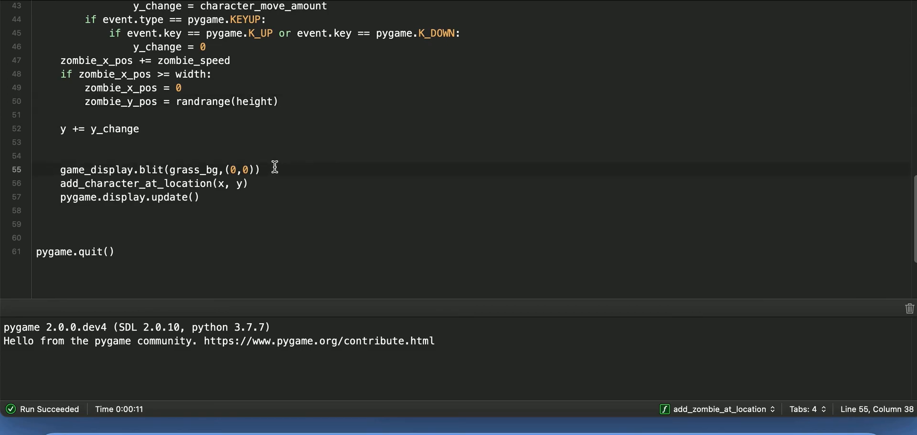
key("Return")
type("add_")
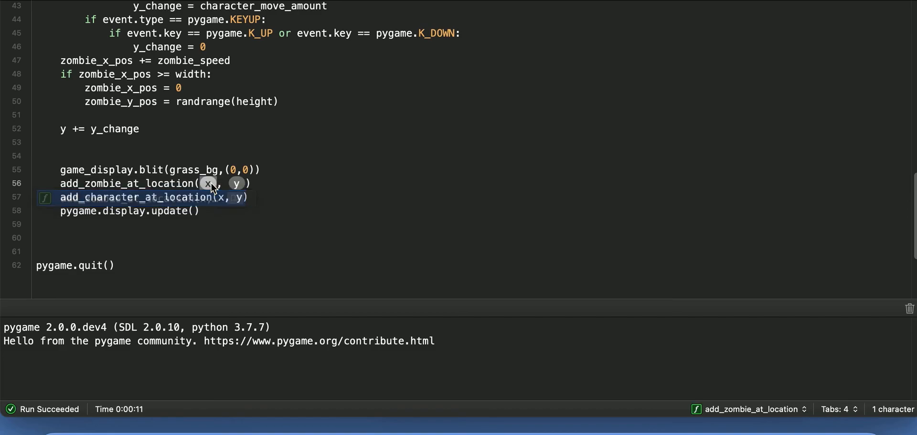
type("zombie")
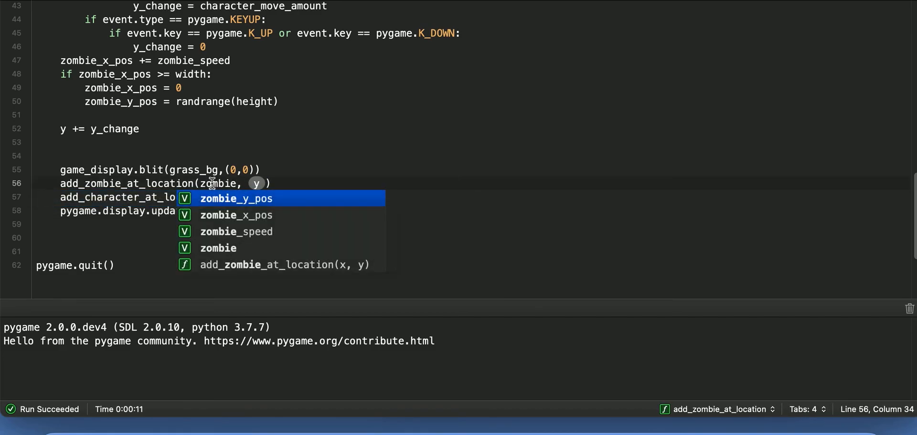
left_click(236, 215)
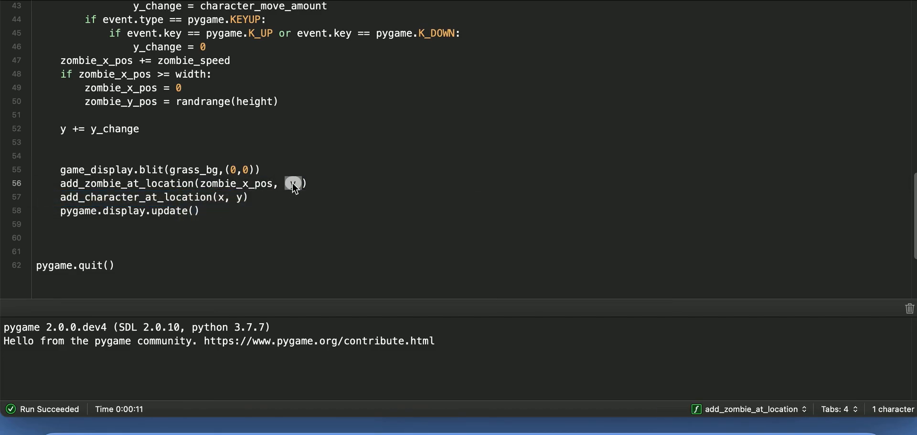
type("zombie")
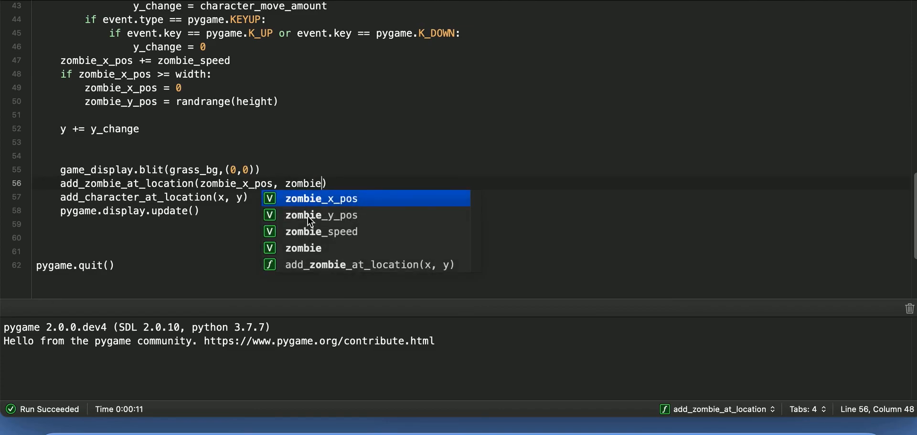